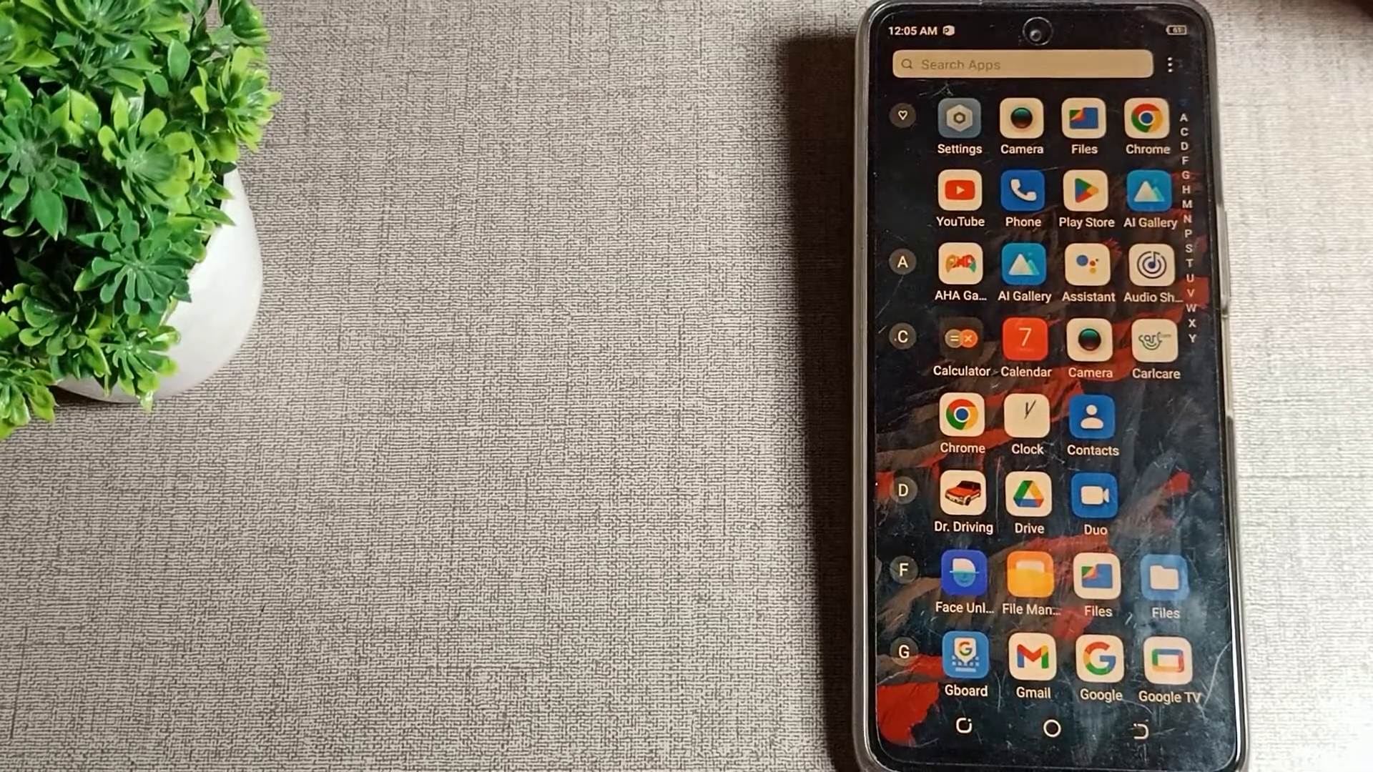
- Scroll the app drawer down to the S section and launch Settings
scroll(down, 3)
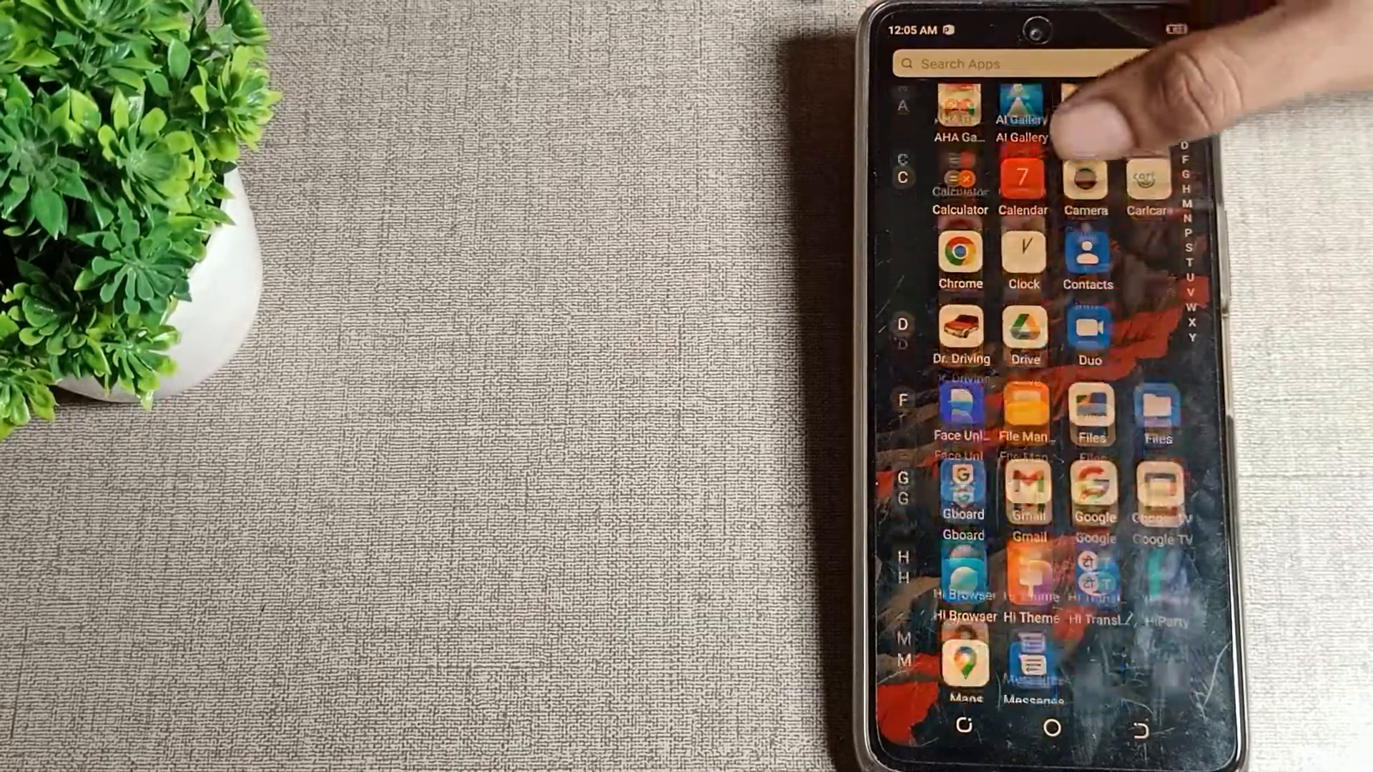
scroll(down, 3)
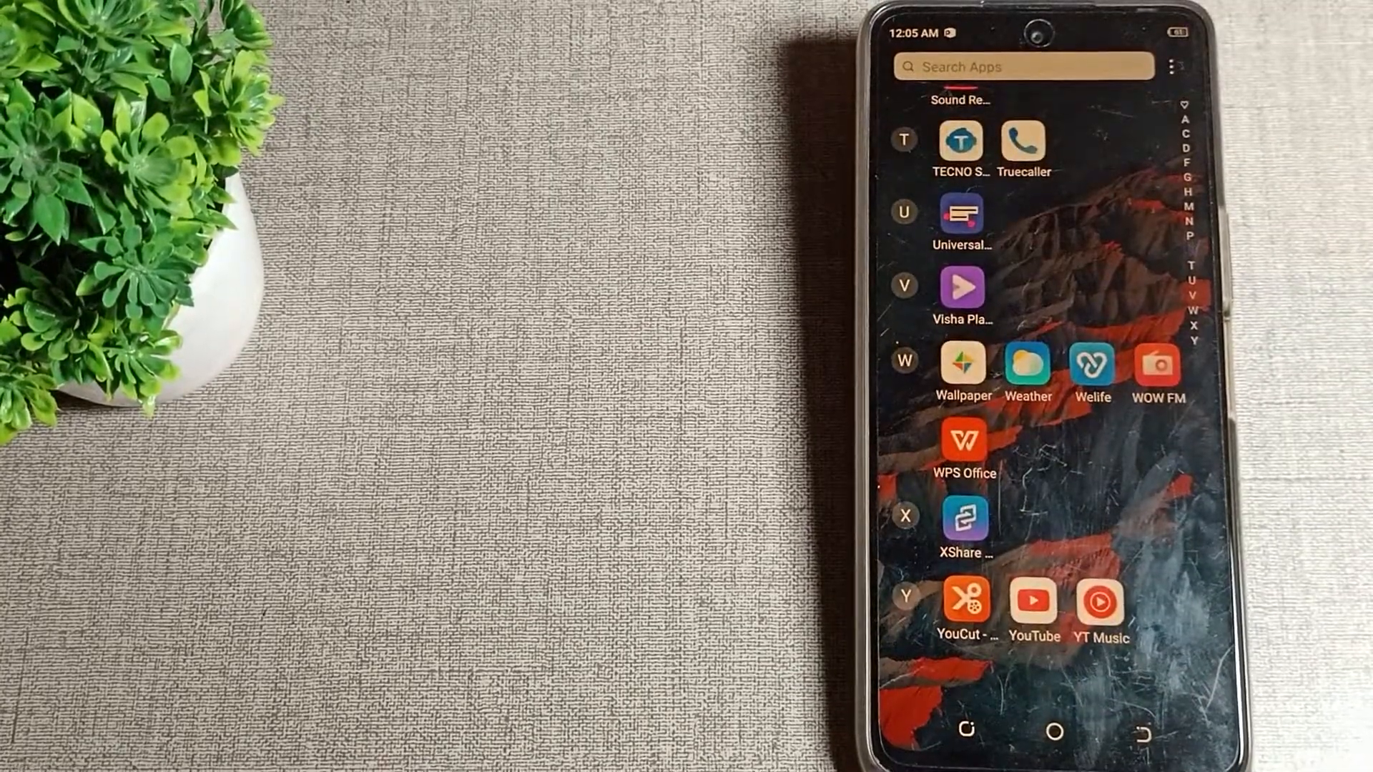
scroll(down, 3)
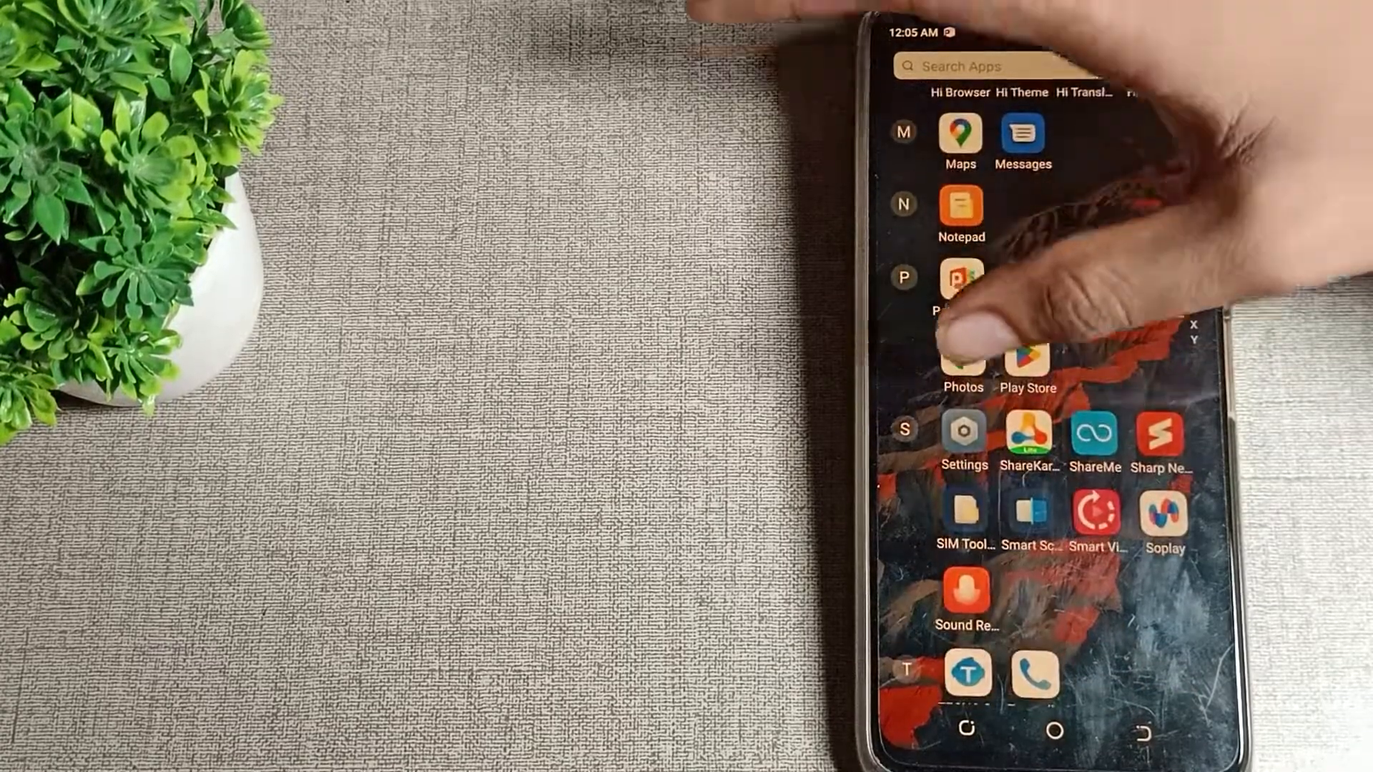
click(961, 436)
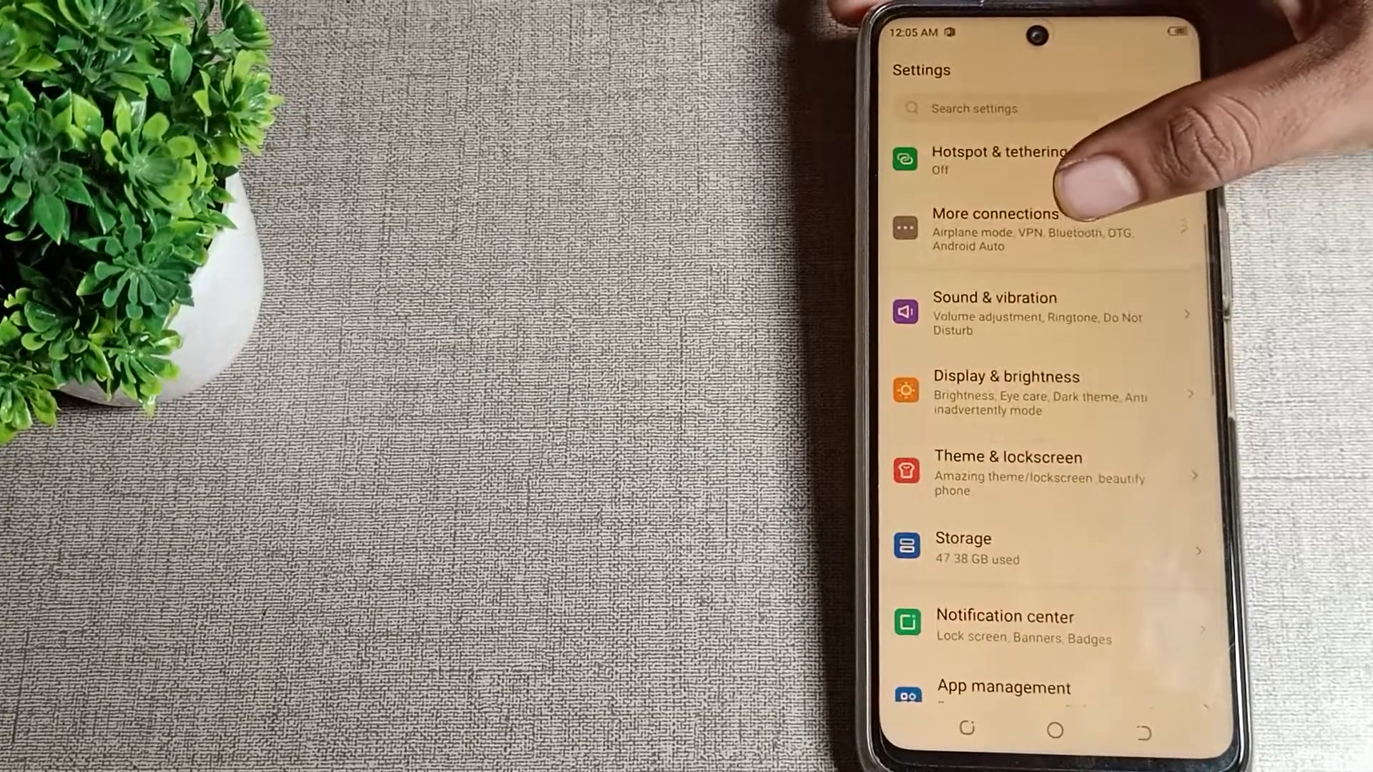
- Go into Display & brightness to reach the Eye Care controls
click(1005, 389)
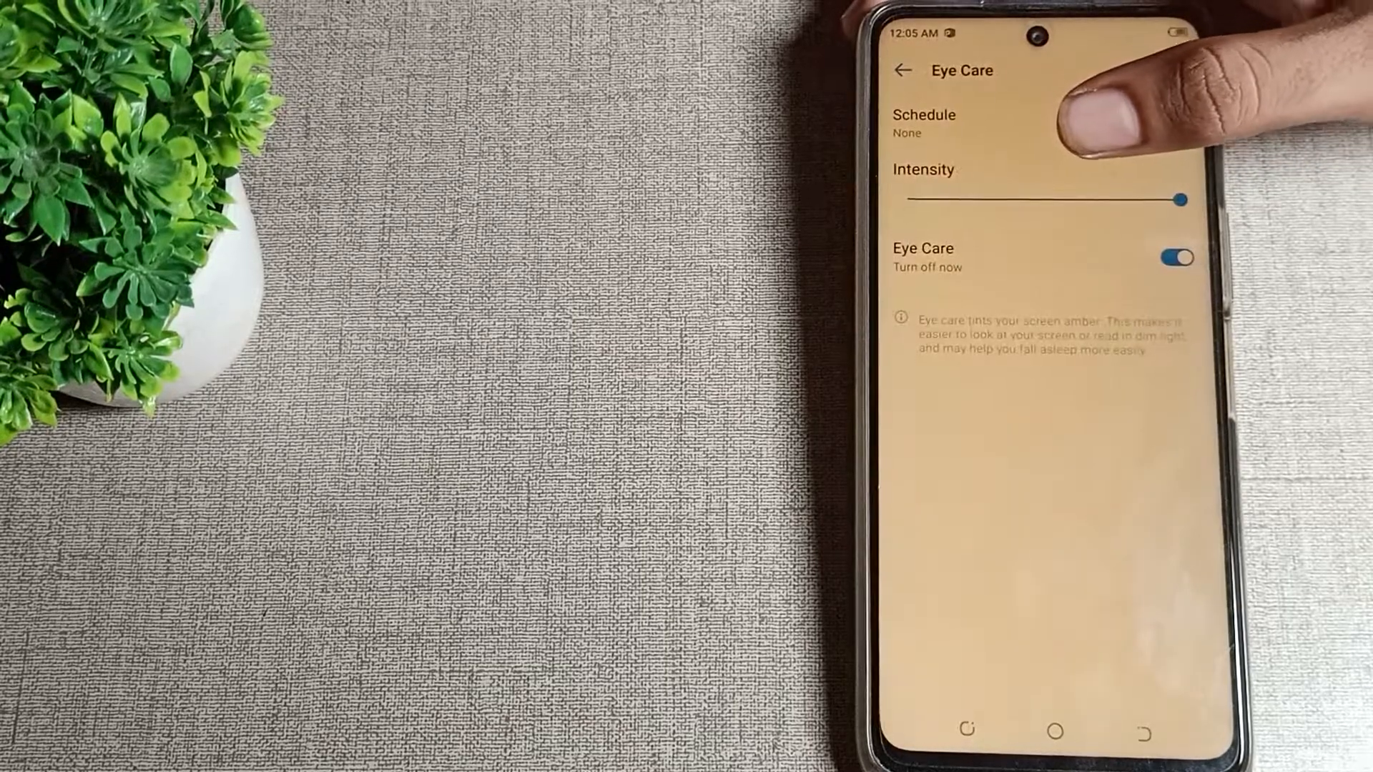
- Switch the Eye Care toggle off so the screen loses its amber tint
click(1177, 256)
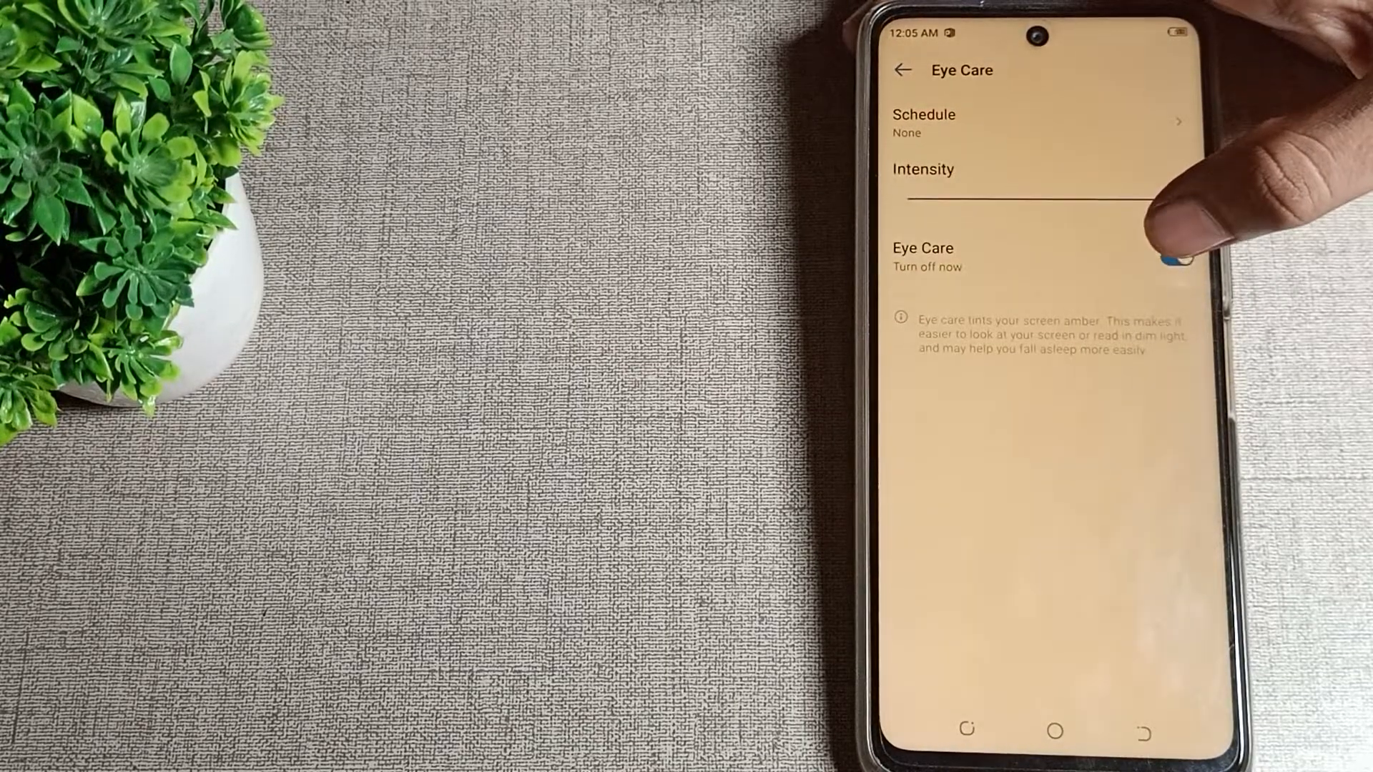
click(1177, 256)
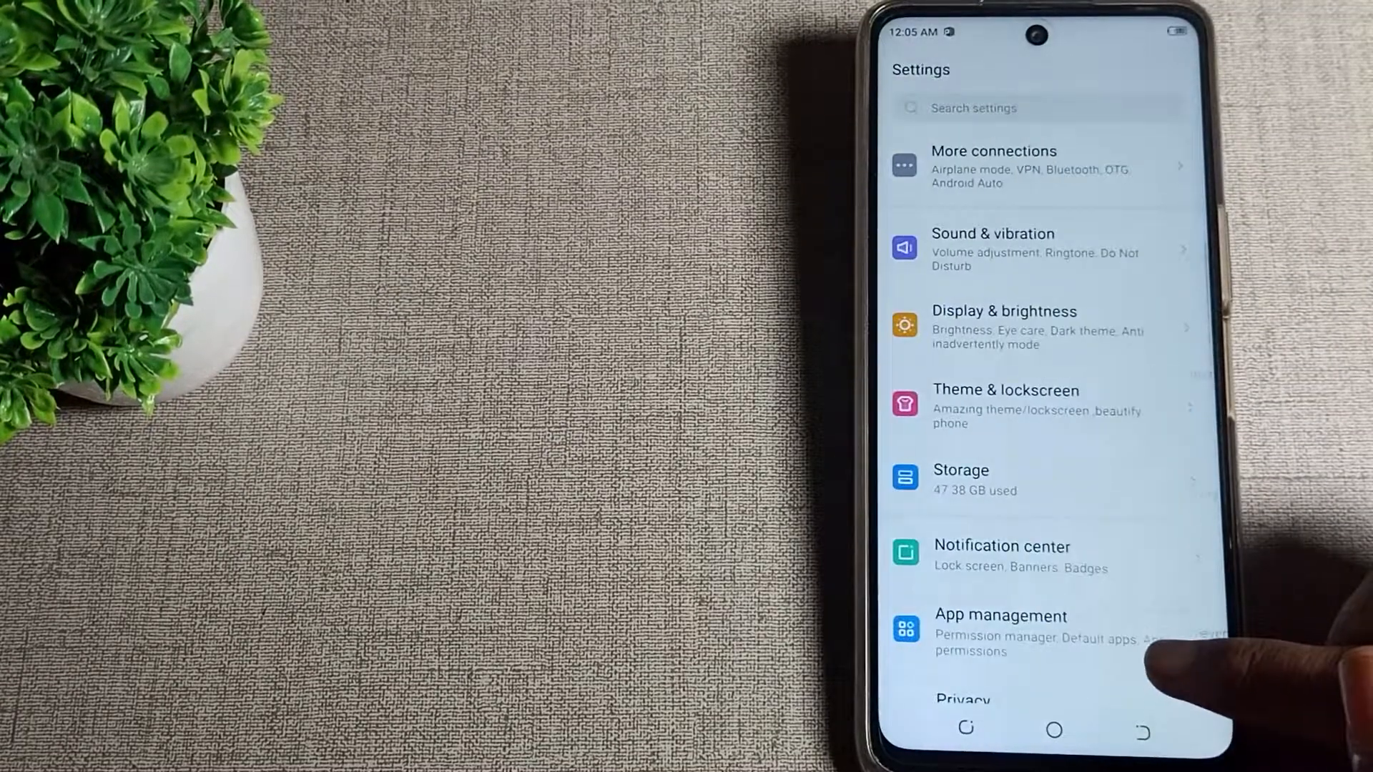
- Scroll Settings back up and exit to the untinted home screen
scroll(down, 3)
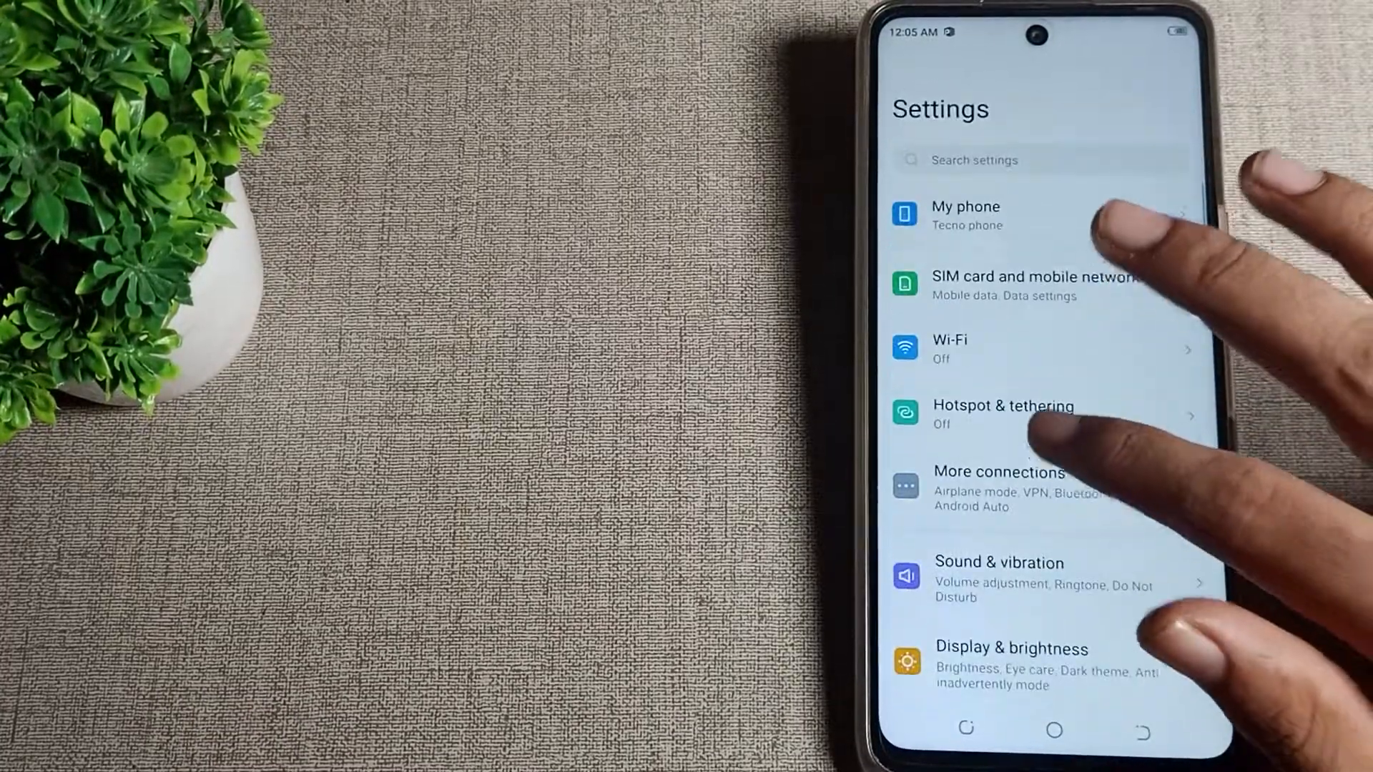
scroll(down, 3)
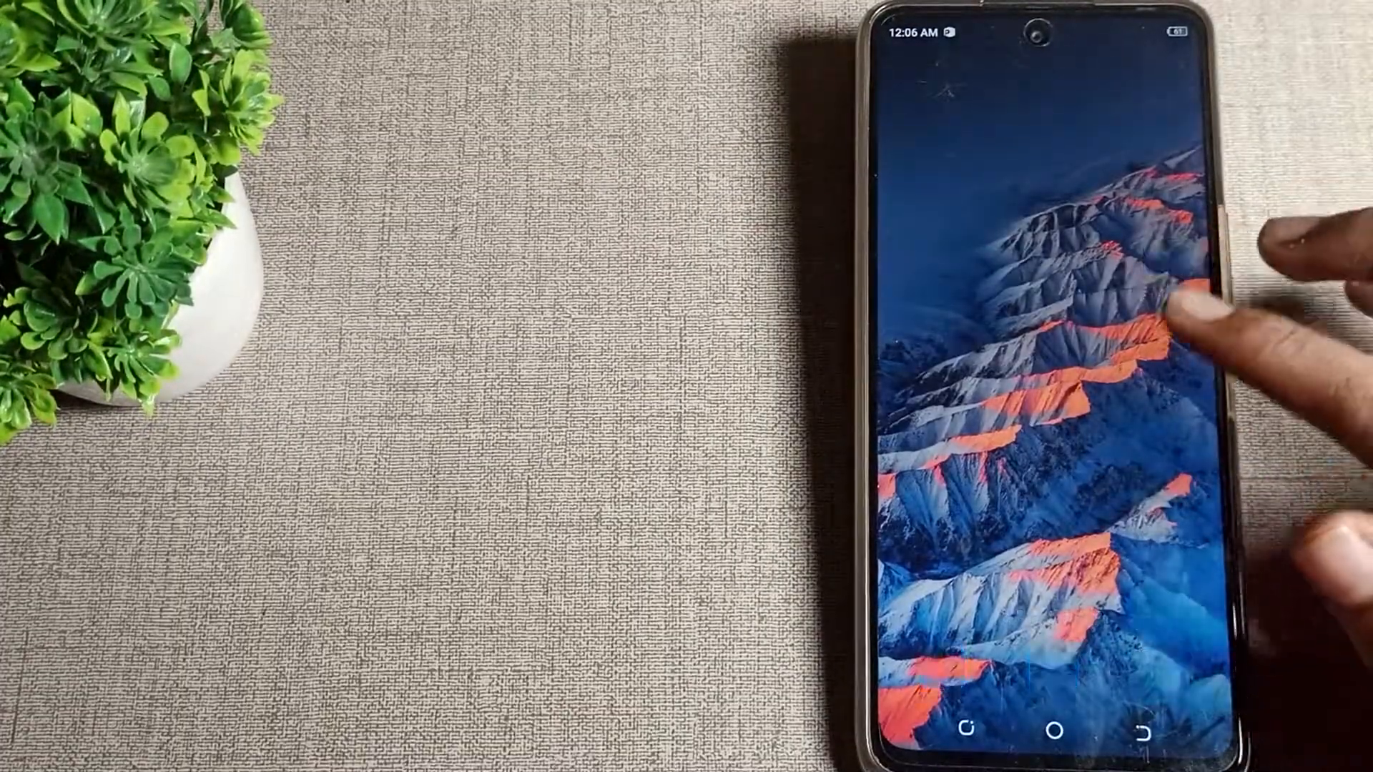
click(1170, 314)
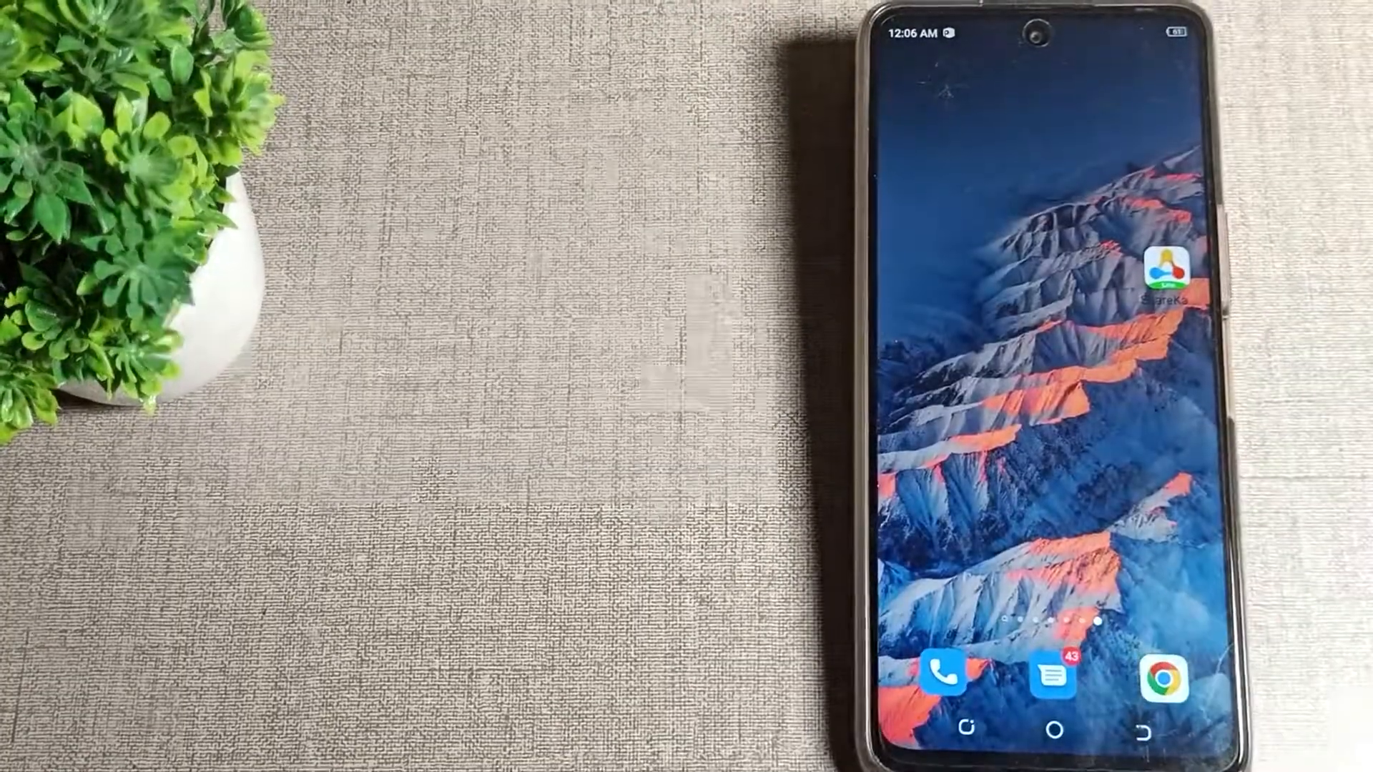